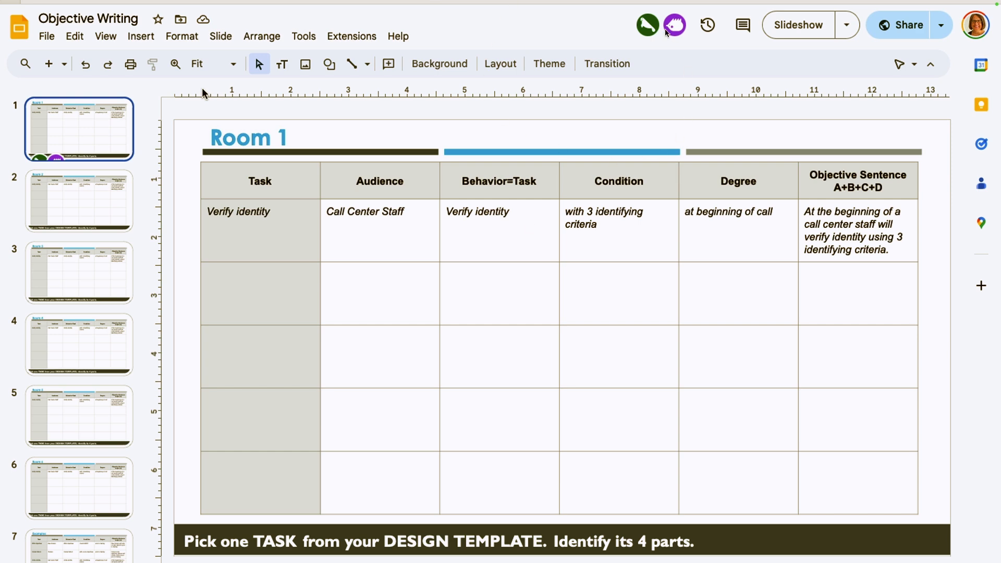
mouse_move(634, 54)
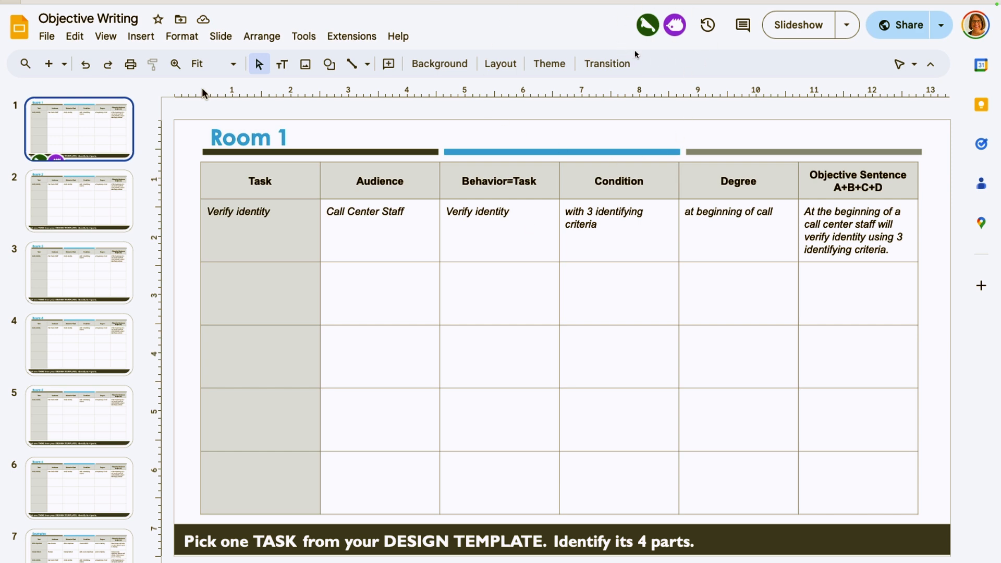
mouse_move(622, 56)
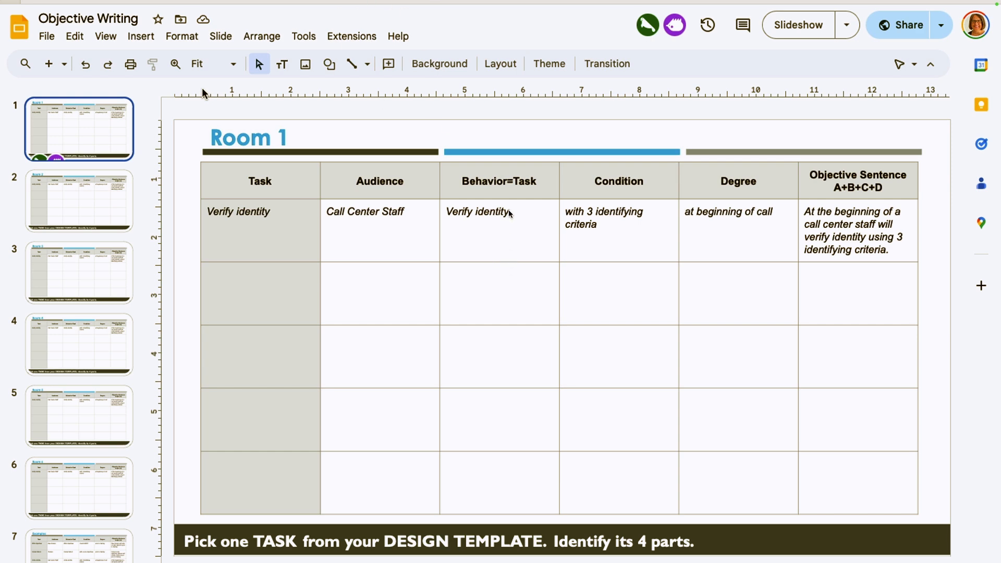
mouse_move(71, 403)
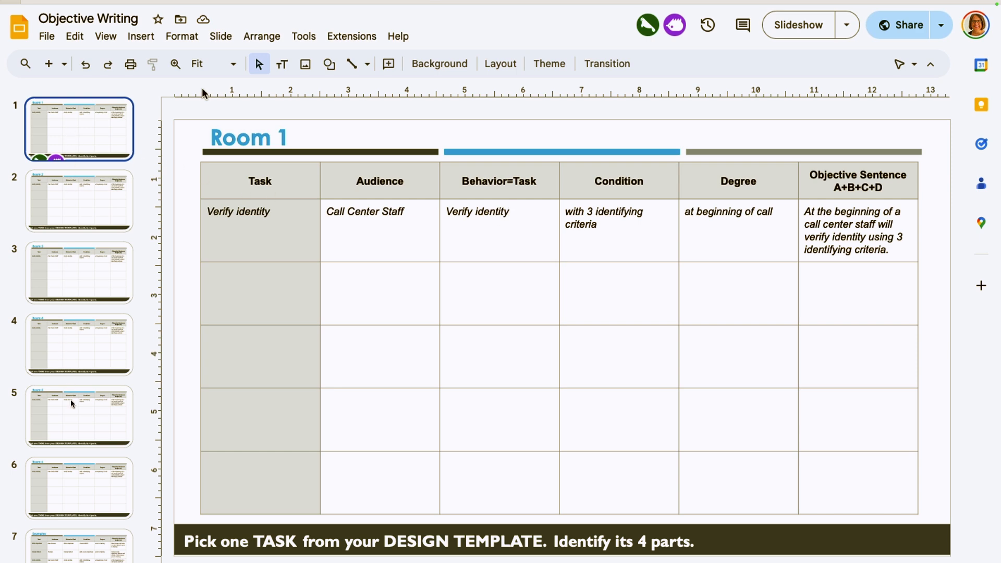
mouse_move(82, 154)
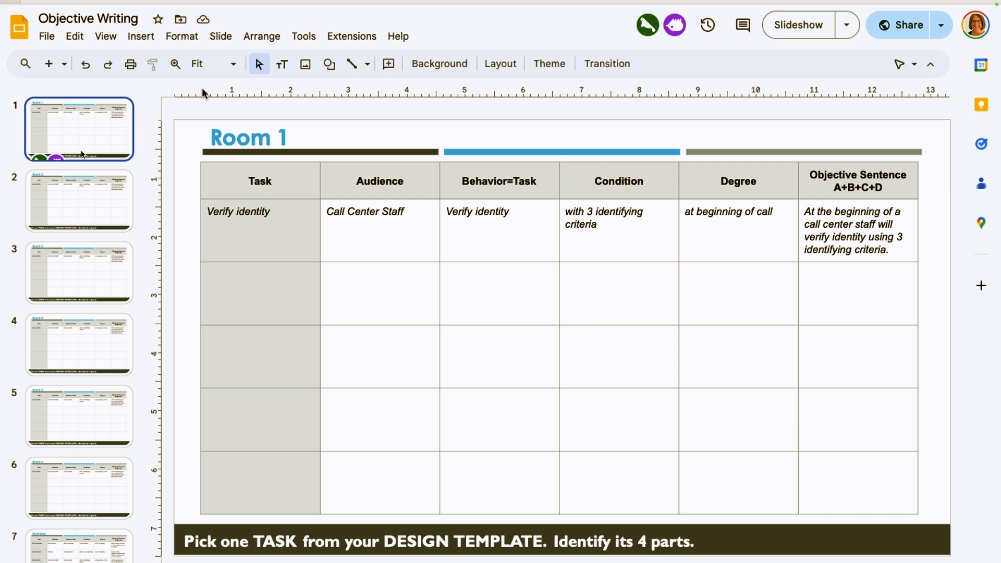
mouse_move(299, 121)
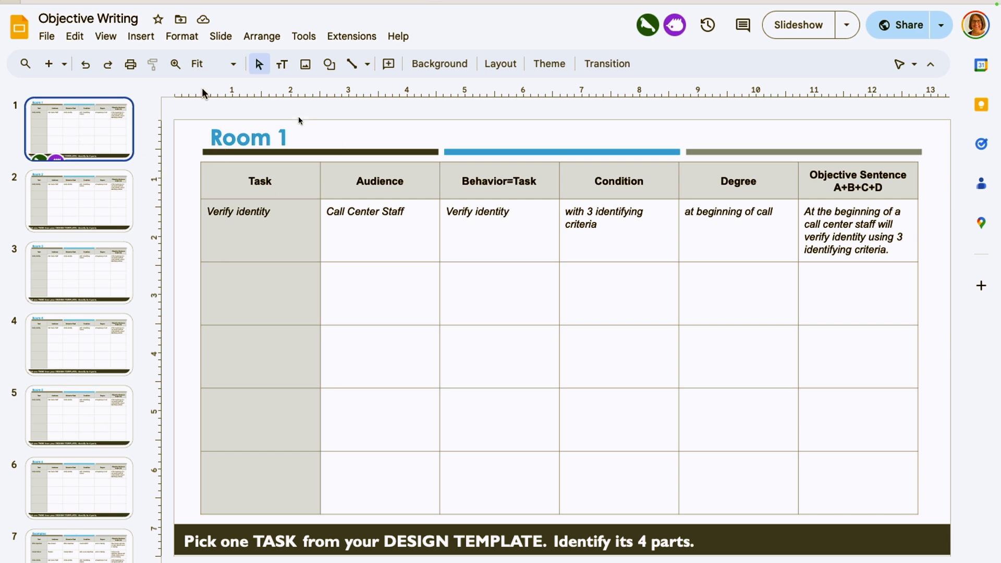
mouse_move(301, 302)
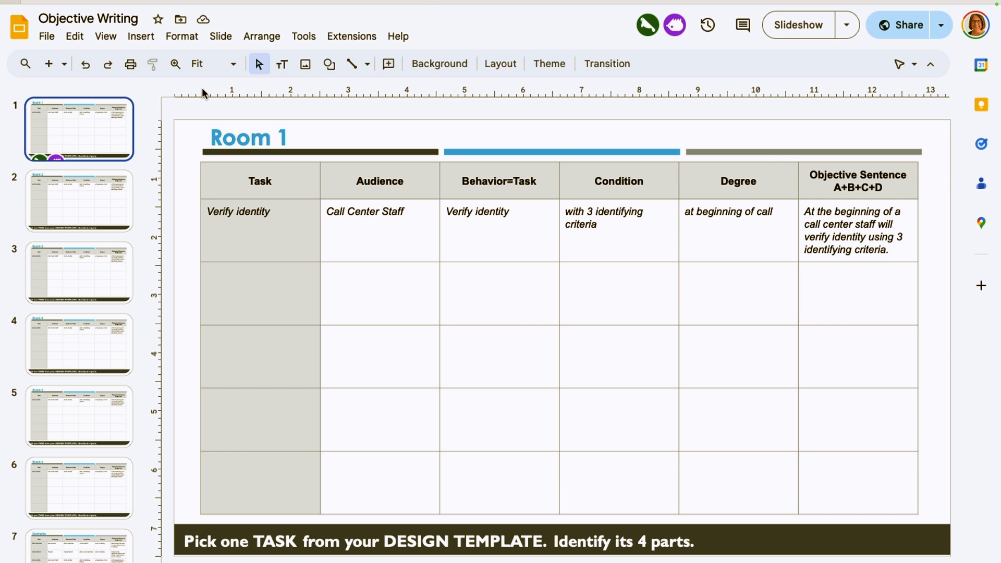
mouse_move(269, 341)
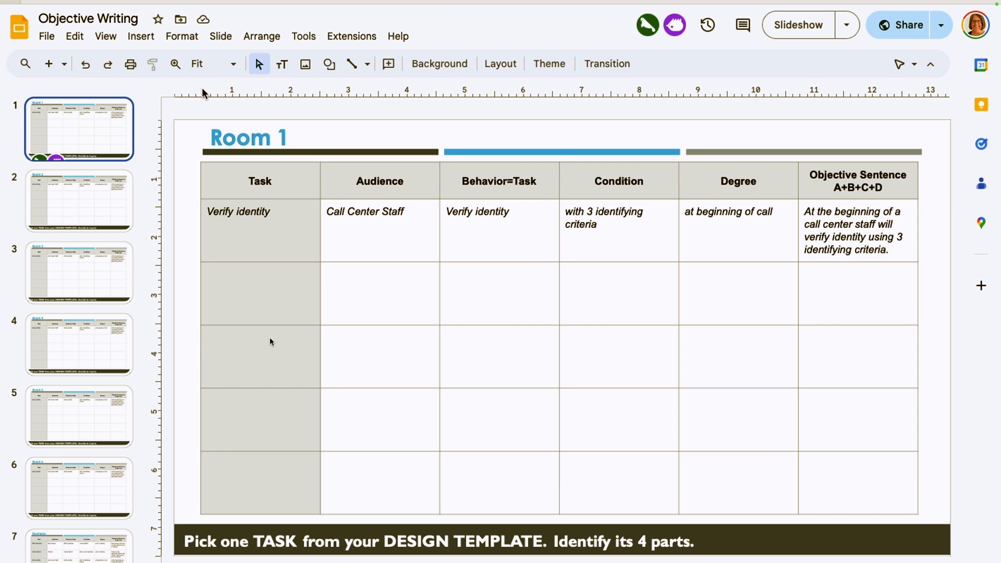
mouse_move(309, 444)
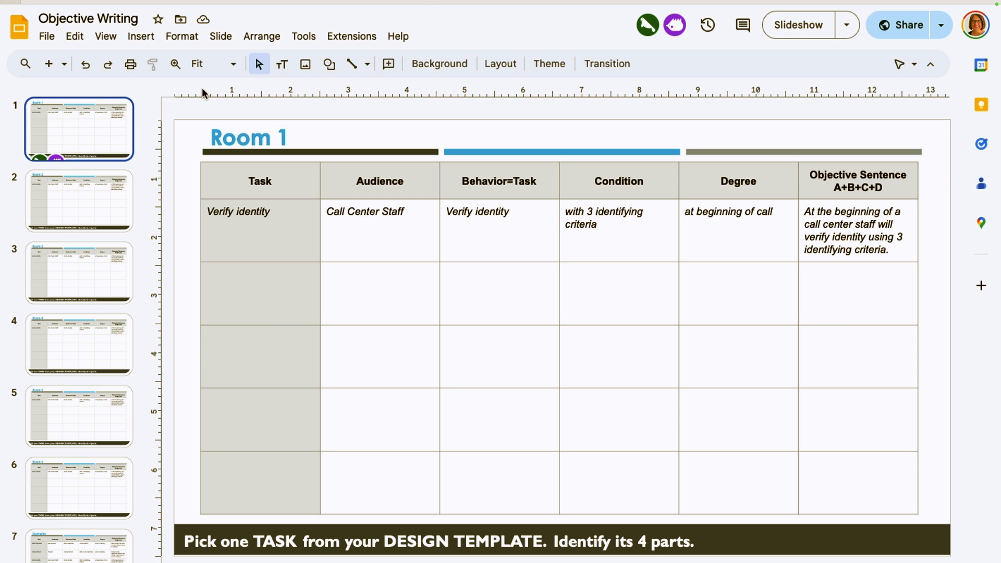
mouse_move(455, 477)
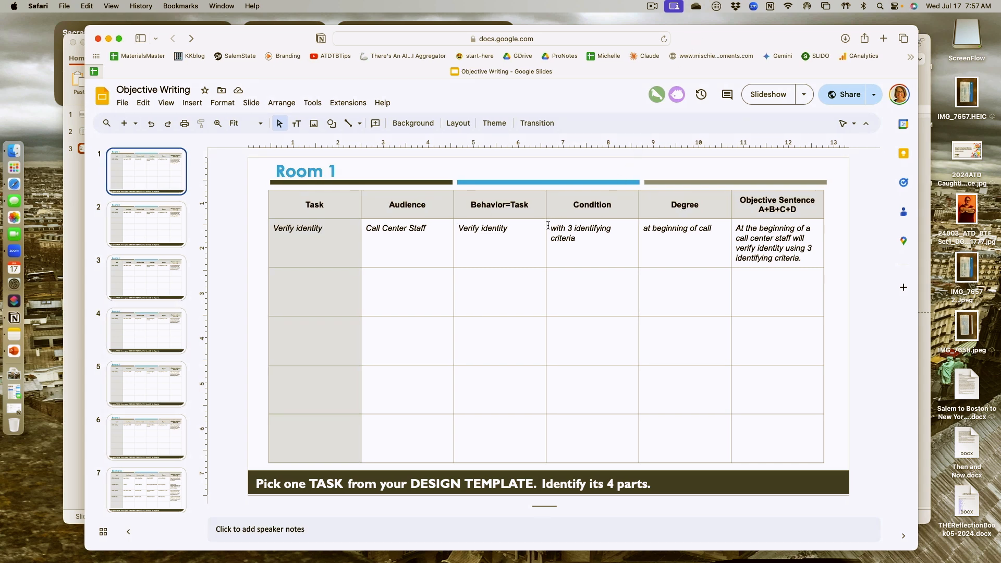
View the Room 2, Room 4 and Room 5 slides in turn, ending on Room 5.
click(146, 225)
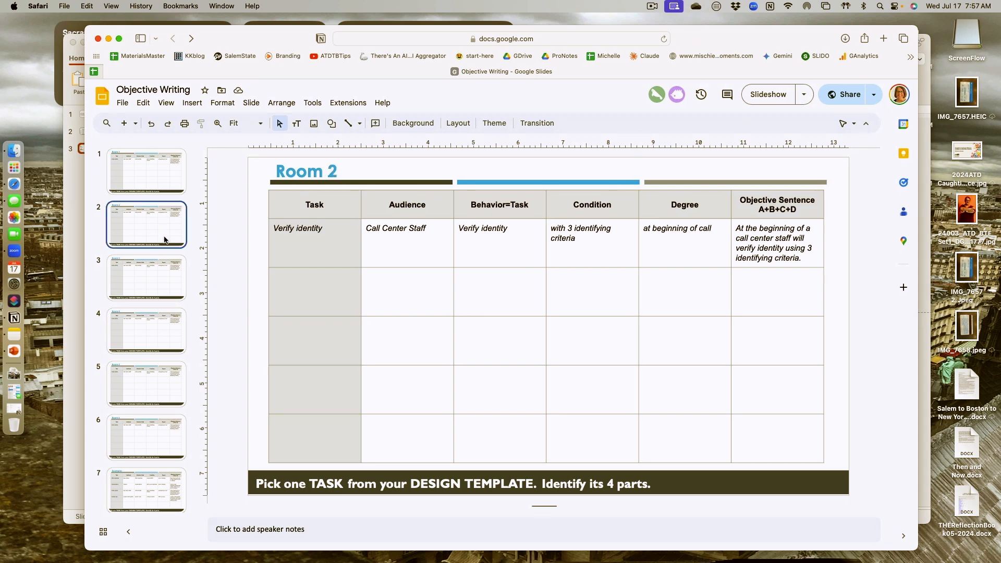
click(145, 330)
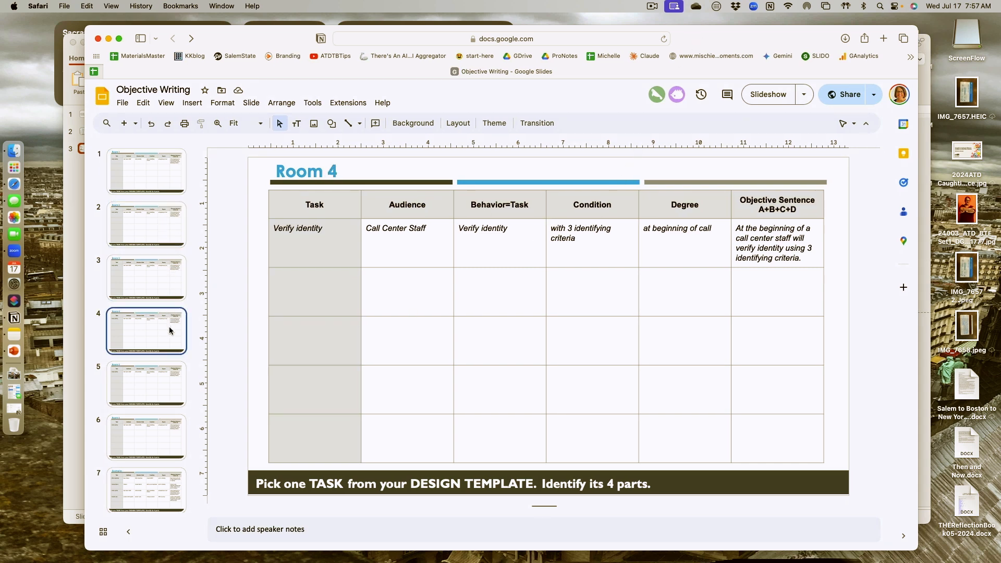
click(146, 384)
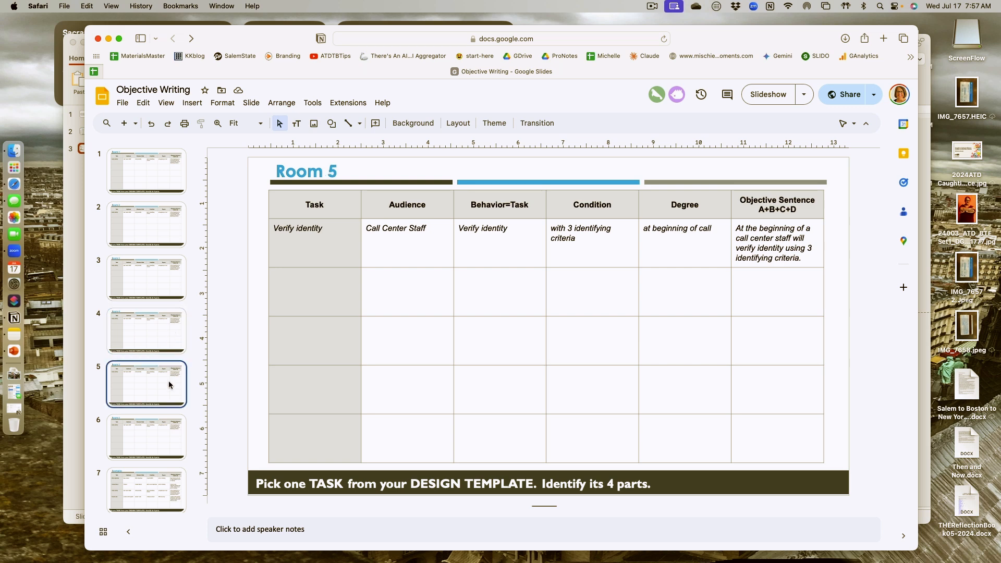
mouse_move(276, 42)
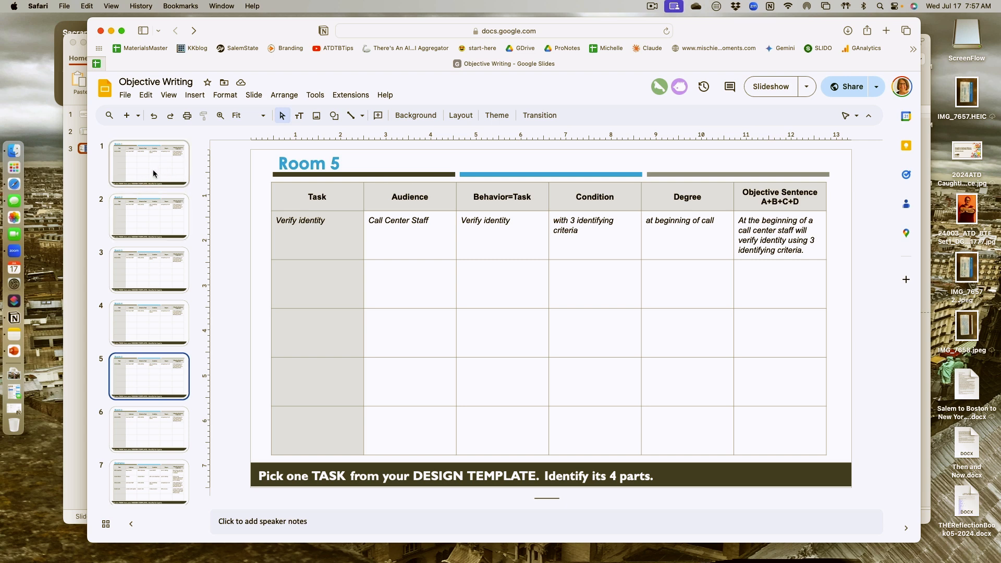
mouse_move(161, 373)
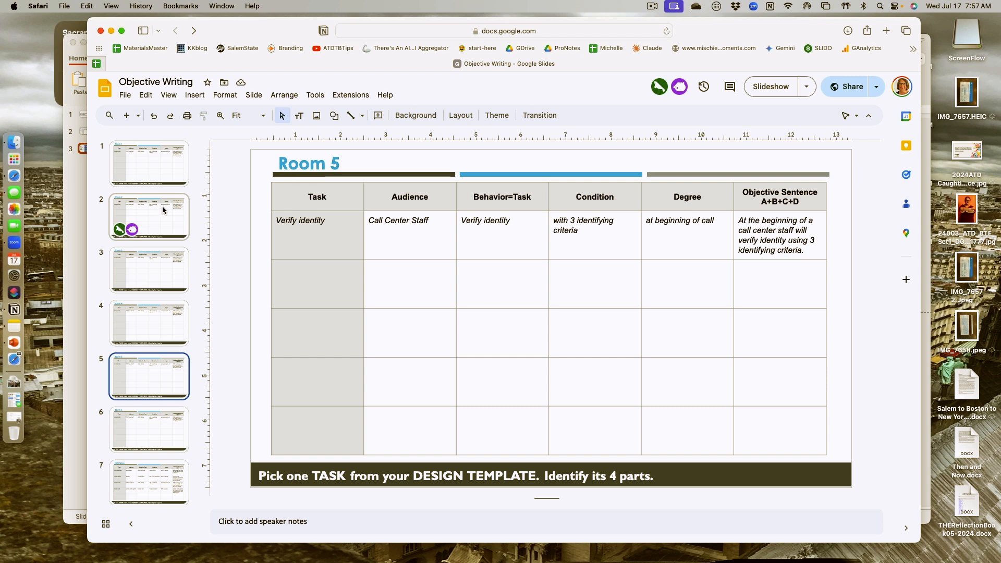
mouse_move(166, 181)
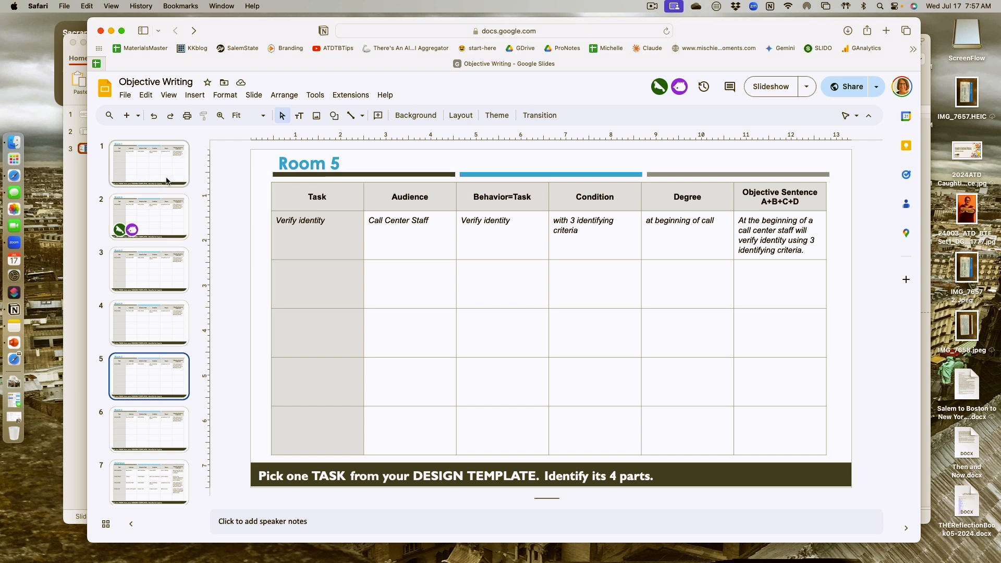
mouse_move(168, 251)
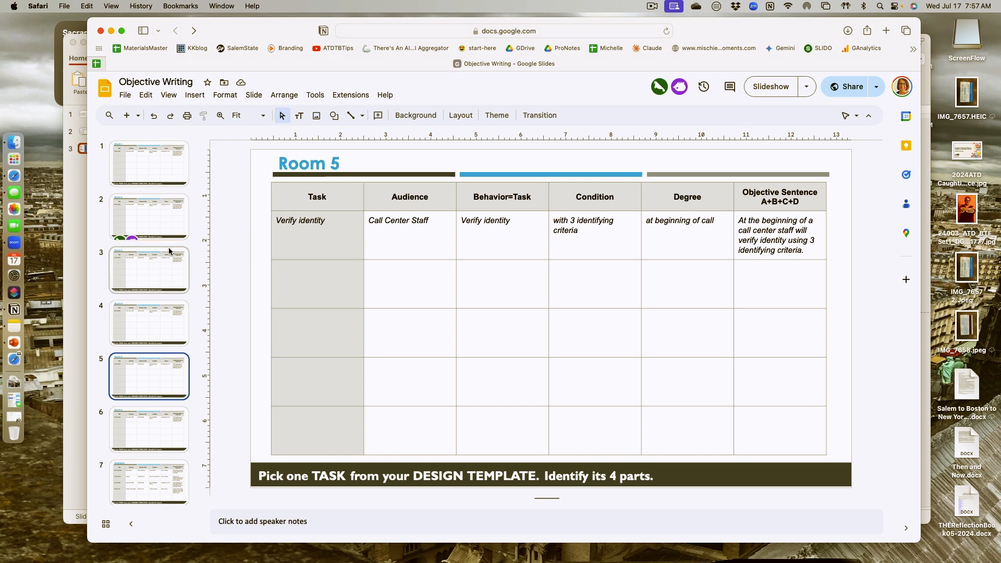
Show slide 7, the Examples slide with its four sample objective rows.
click(148, 482)
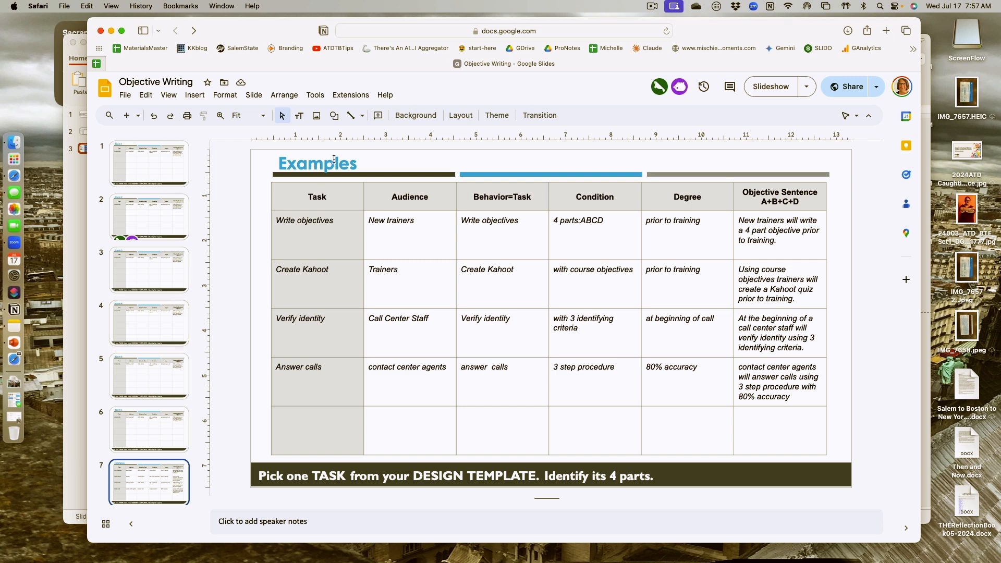
mouse_move(390, 164)
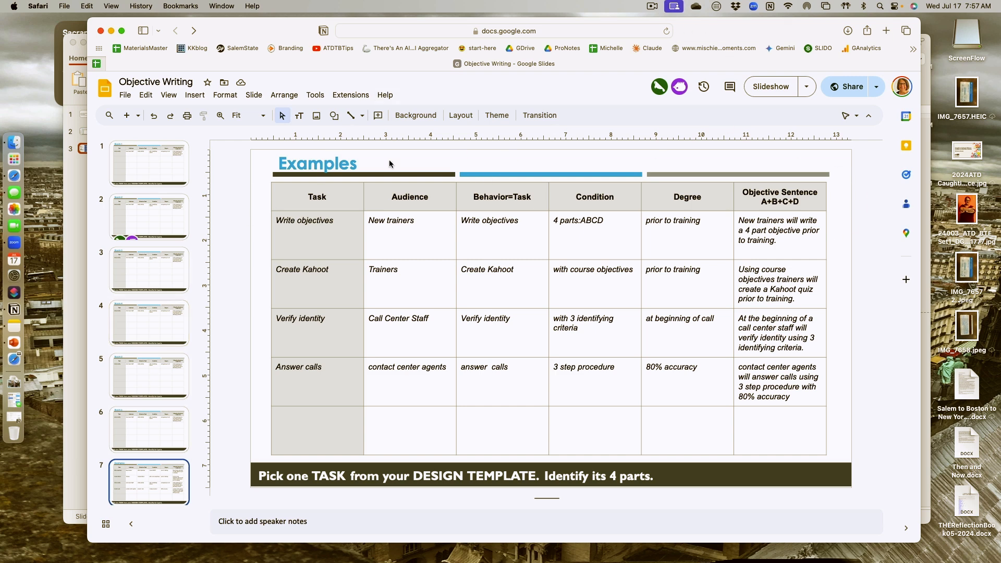
mouse_move(252, 315)
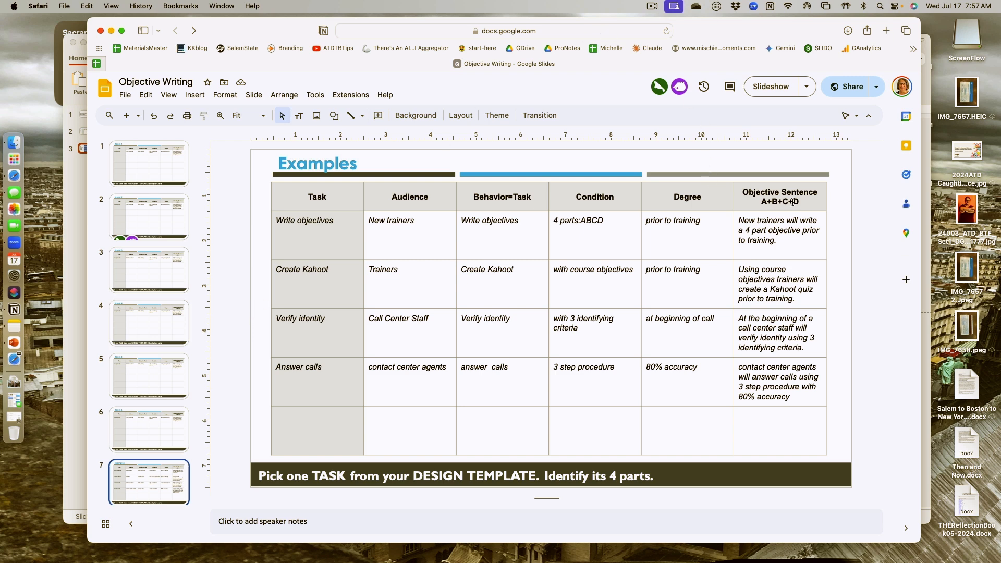
mouse_move(852, 86)
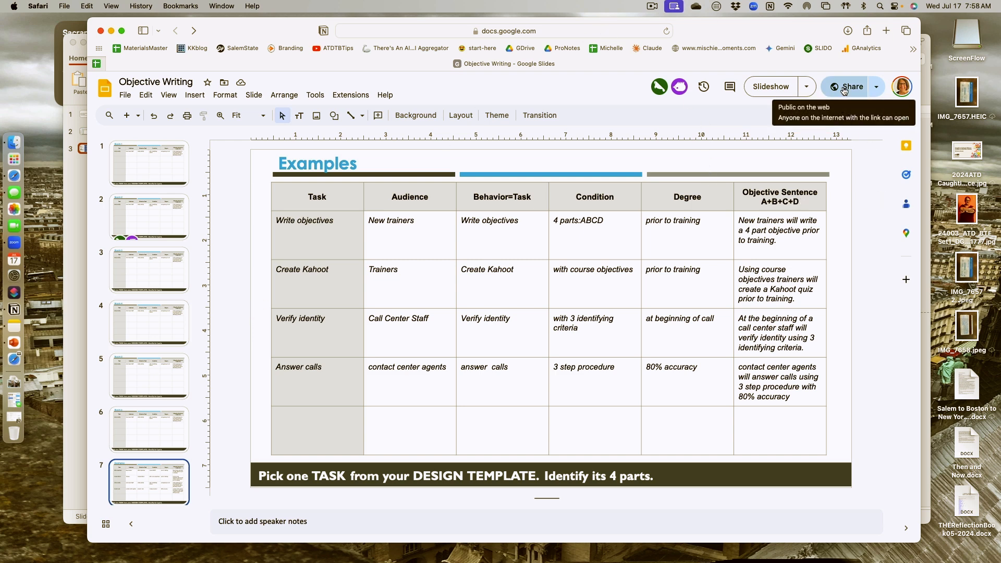
Keep sharing as anyone with the link can edit, and copy the share link.
click(848, 86)
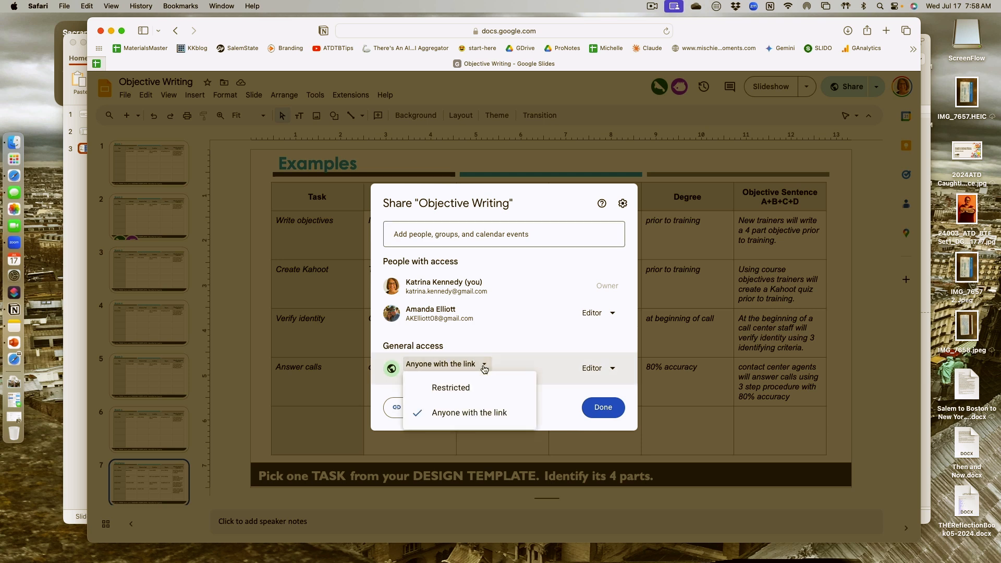
mouse_move(488, 403)
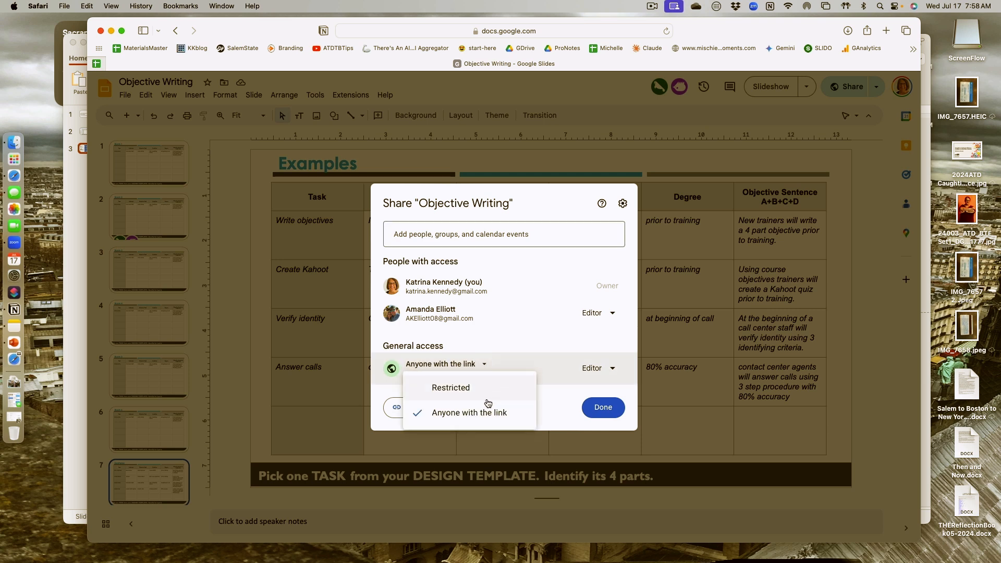
click(595, 368)
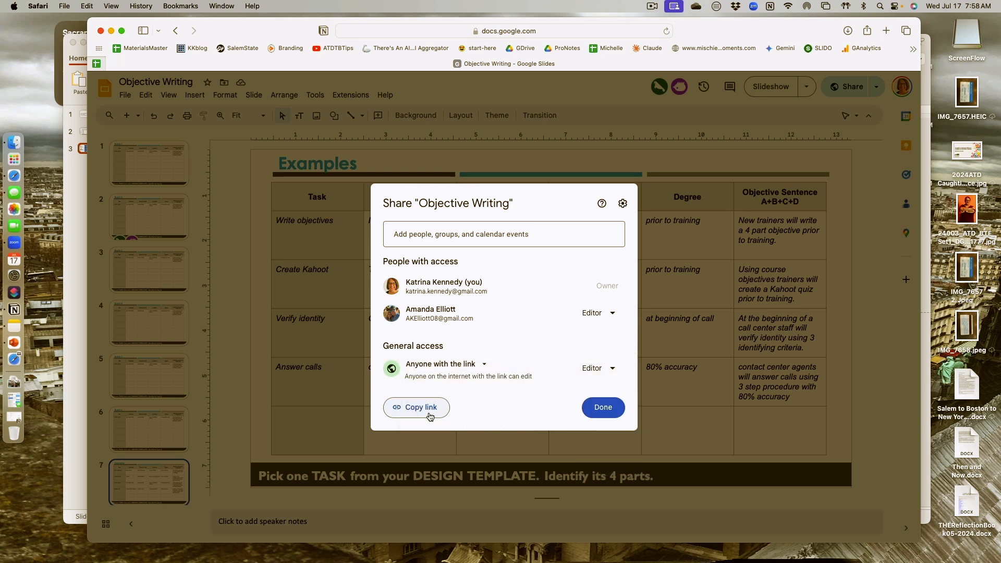
click(415, 407)
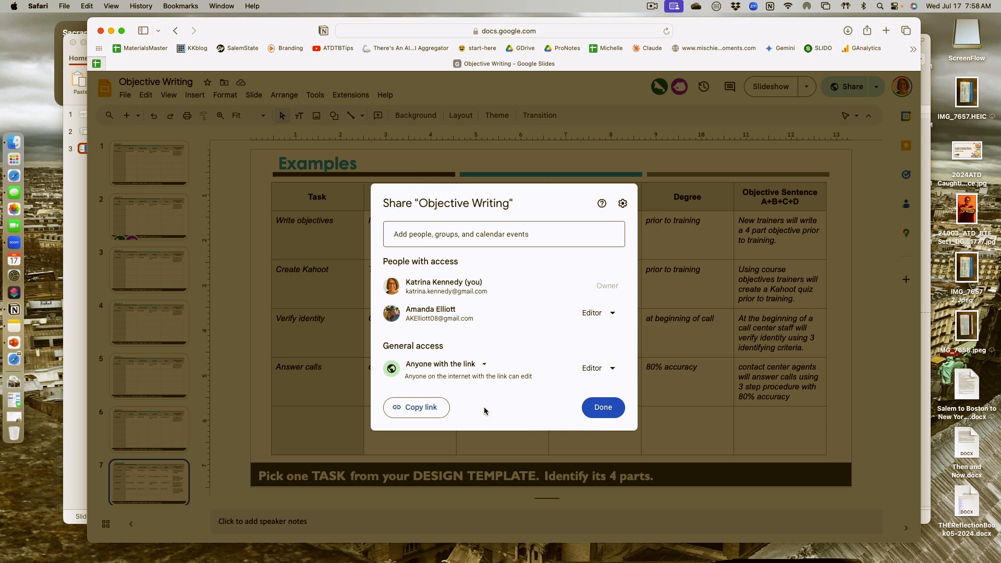
click(600, 407)
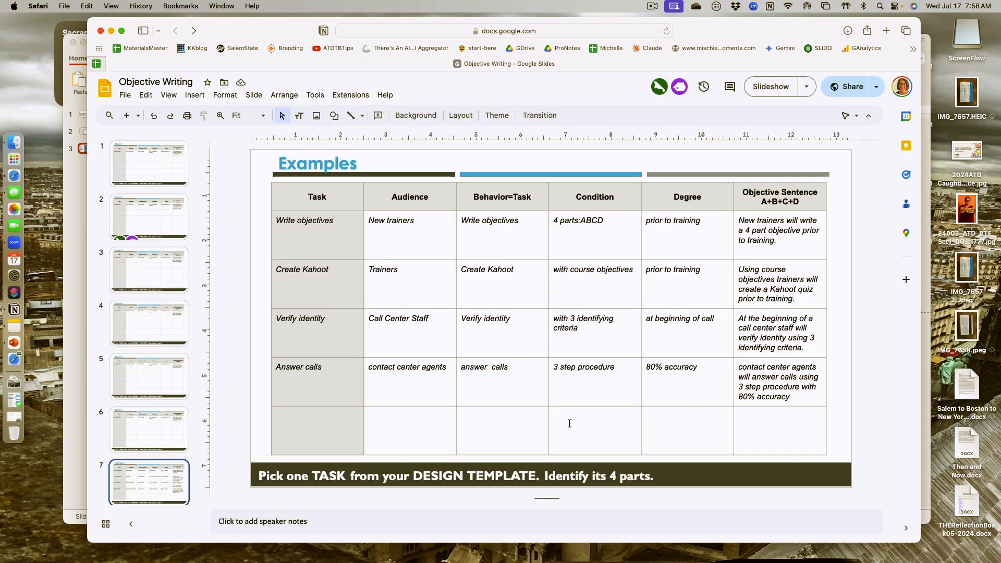